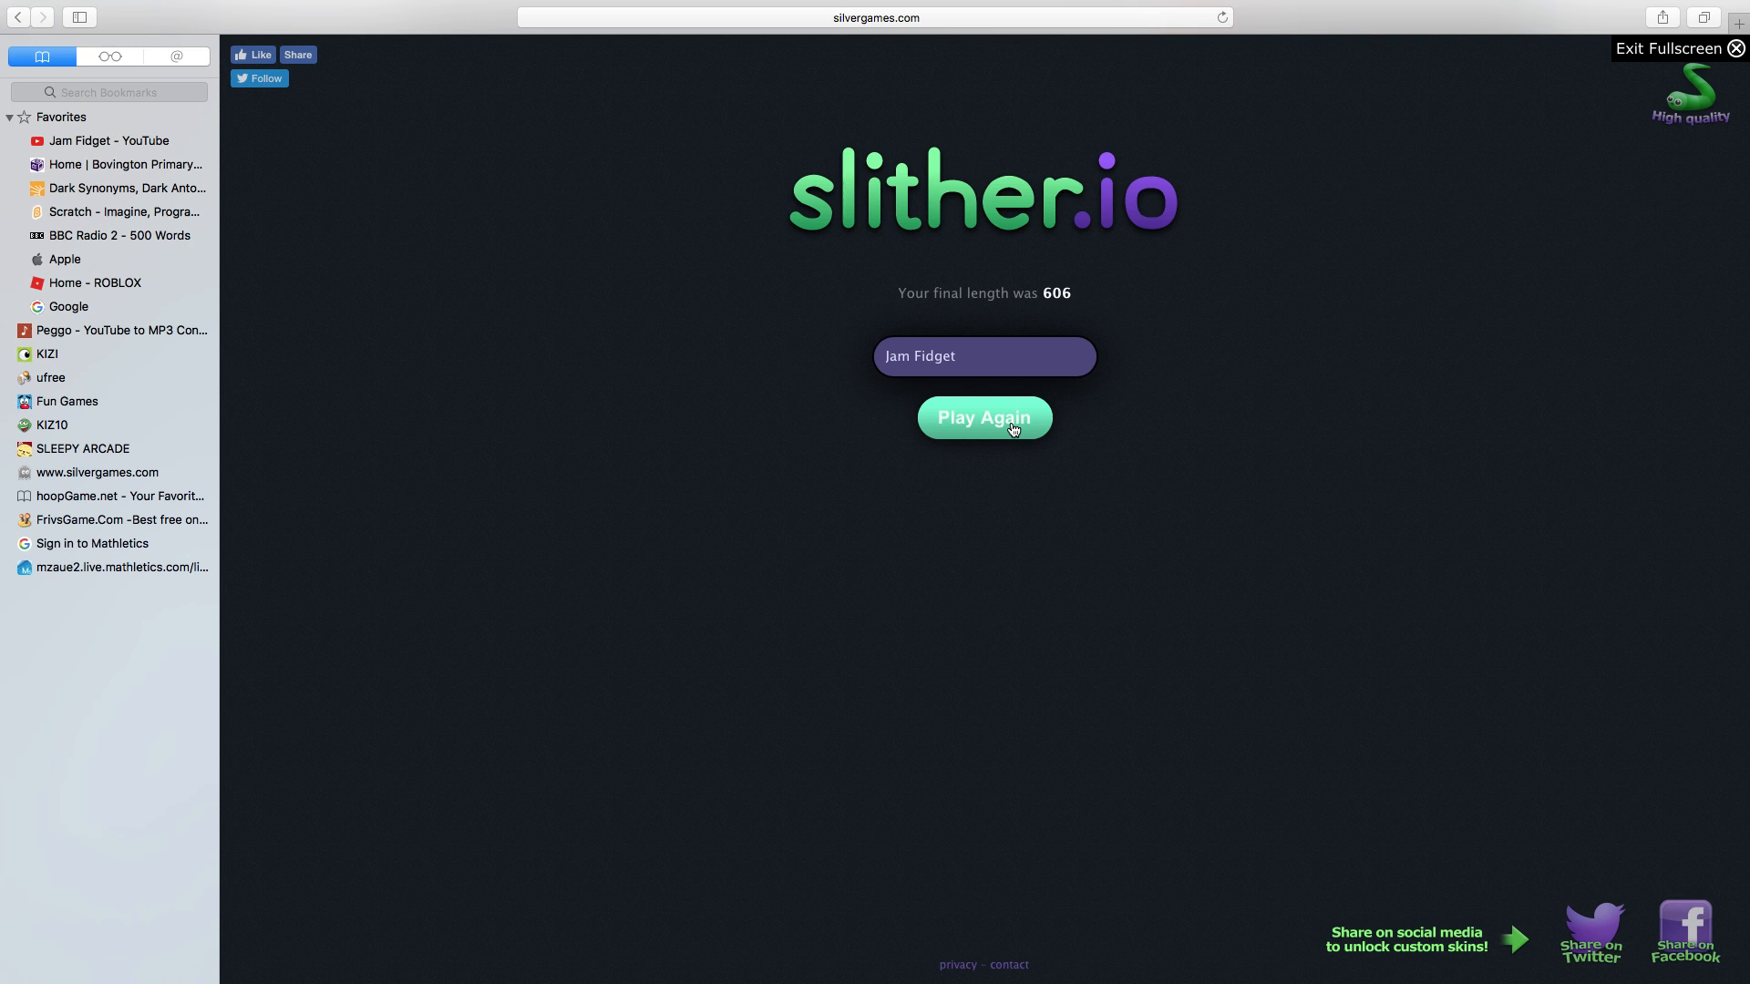
# Start a fresh round from the game-over screen showing final length 606
pyautogui.click(982, 417)
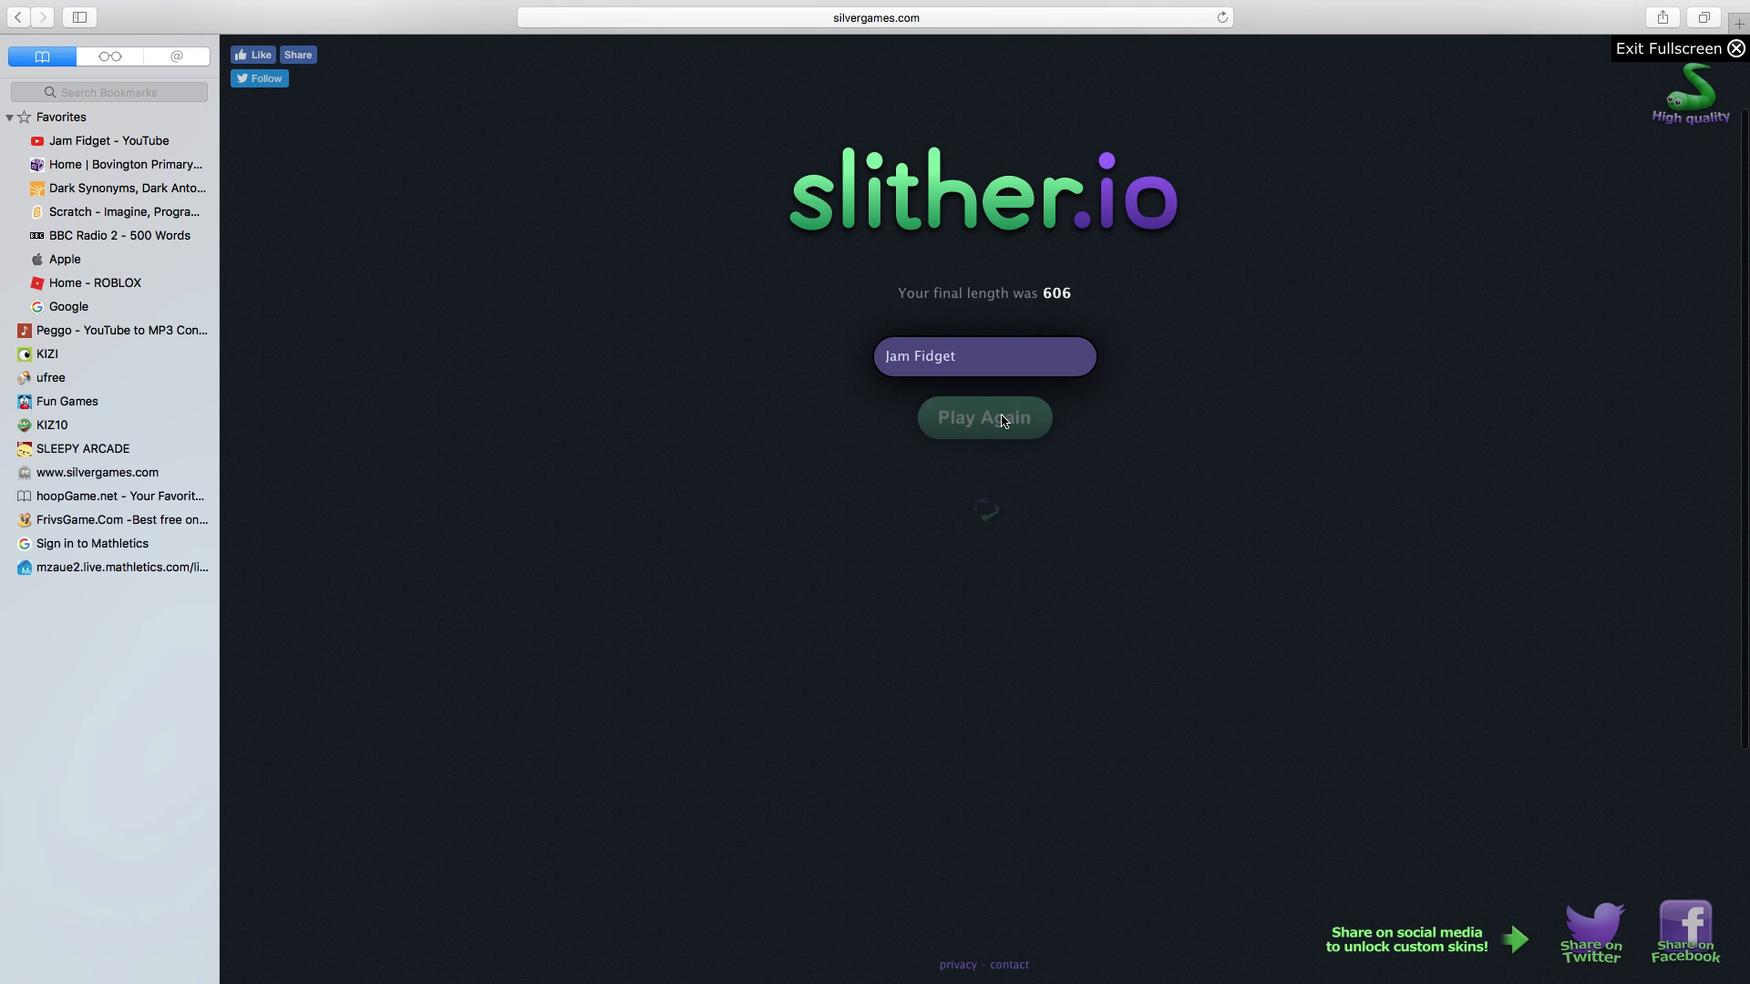
# Begin the round and steer Jam Fidget's snake toward pellets, growing to length 72
pyautogui.click(982, 418)
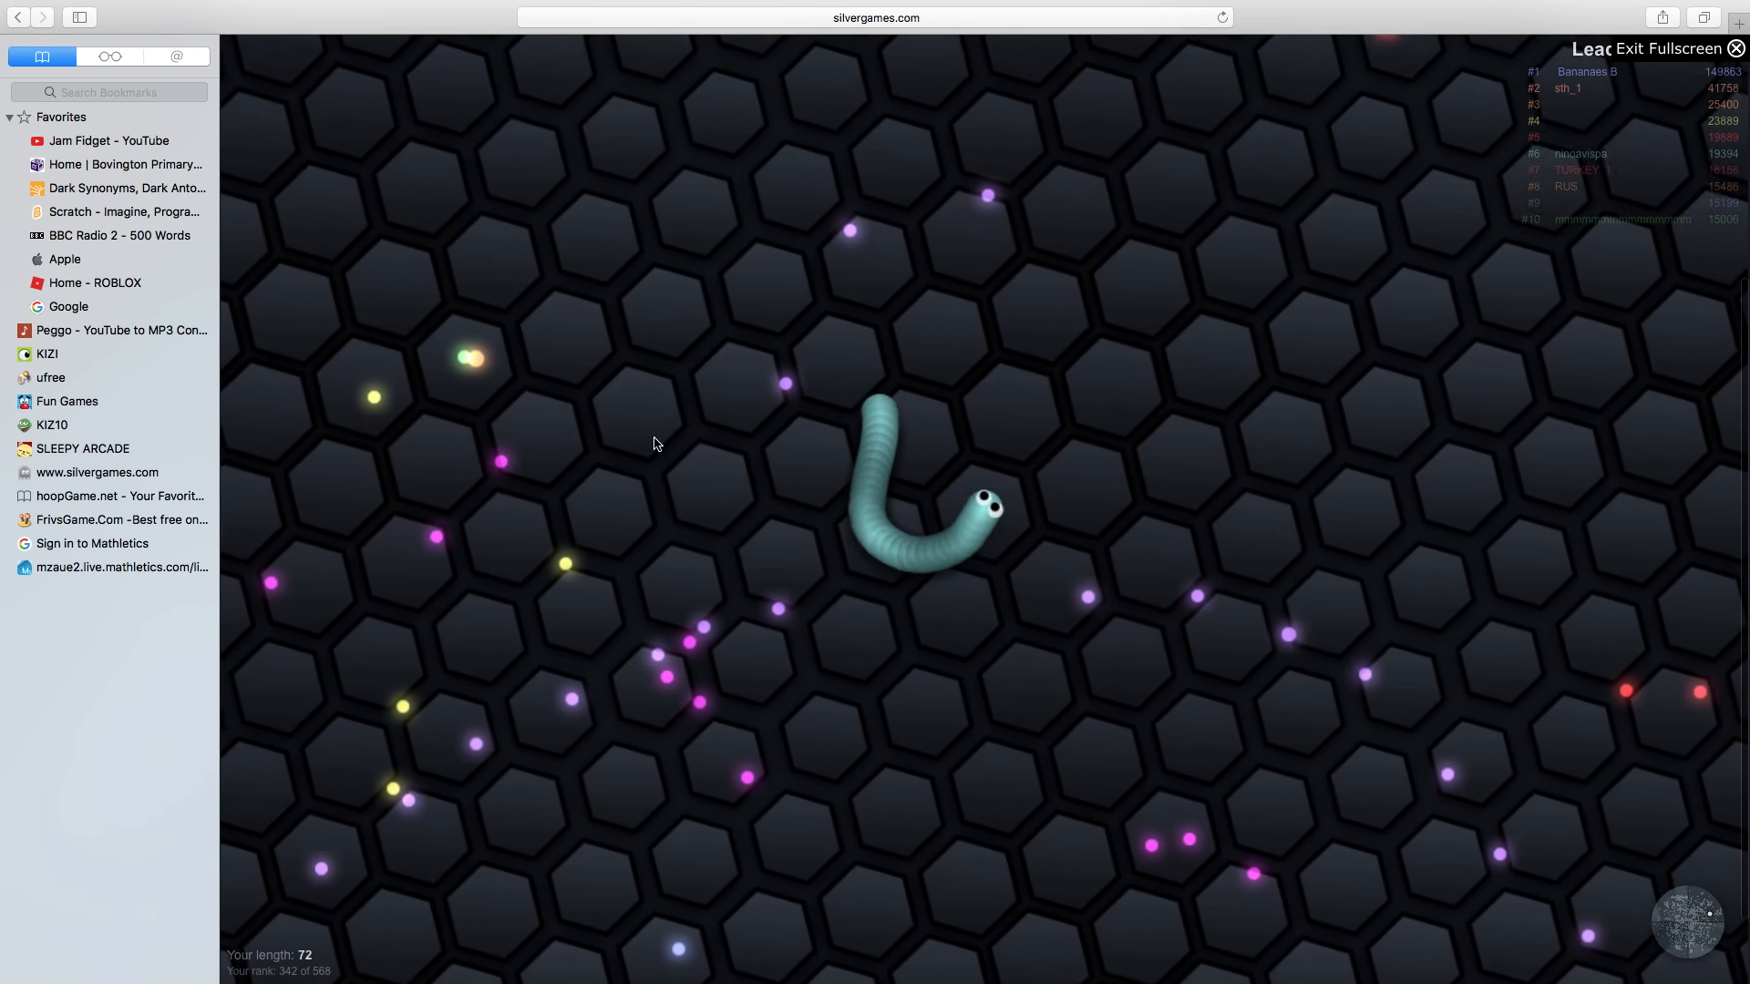
pyautogui.moveTo(1329, 762)
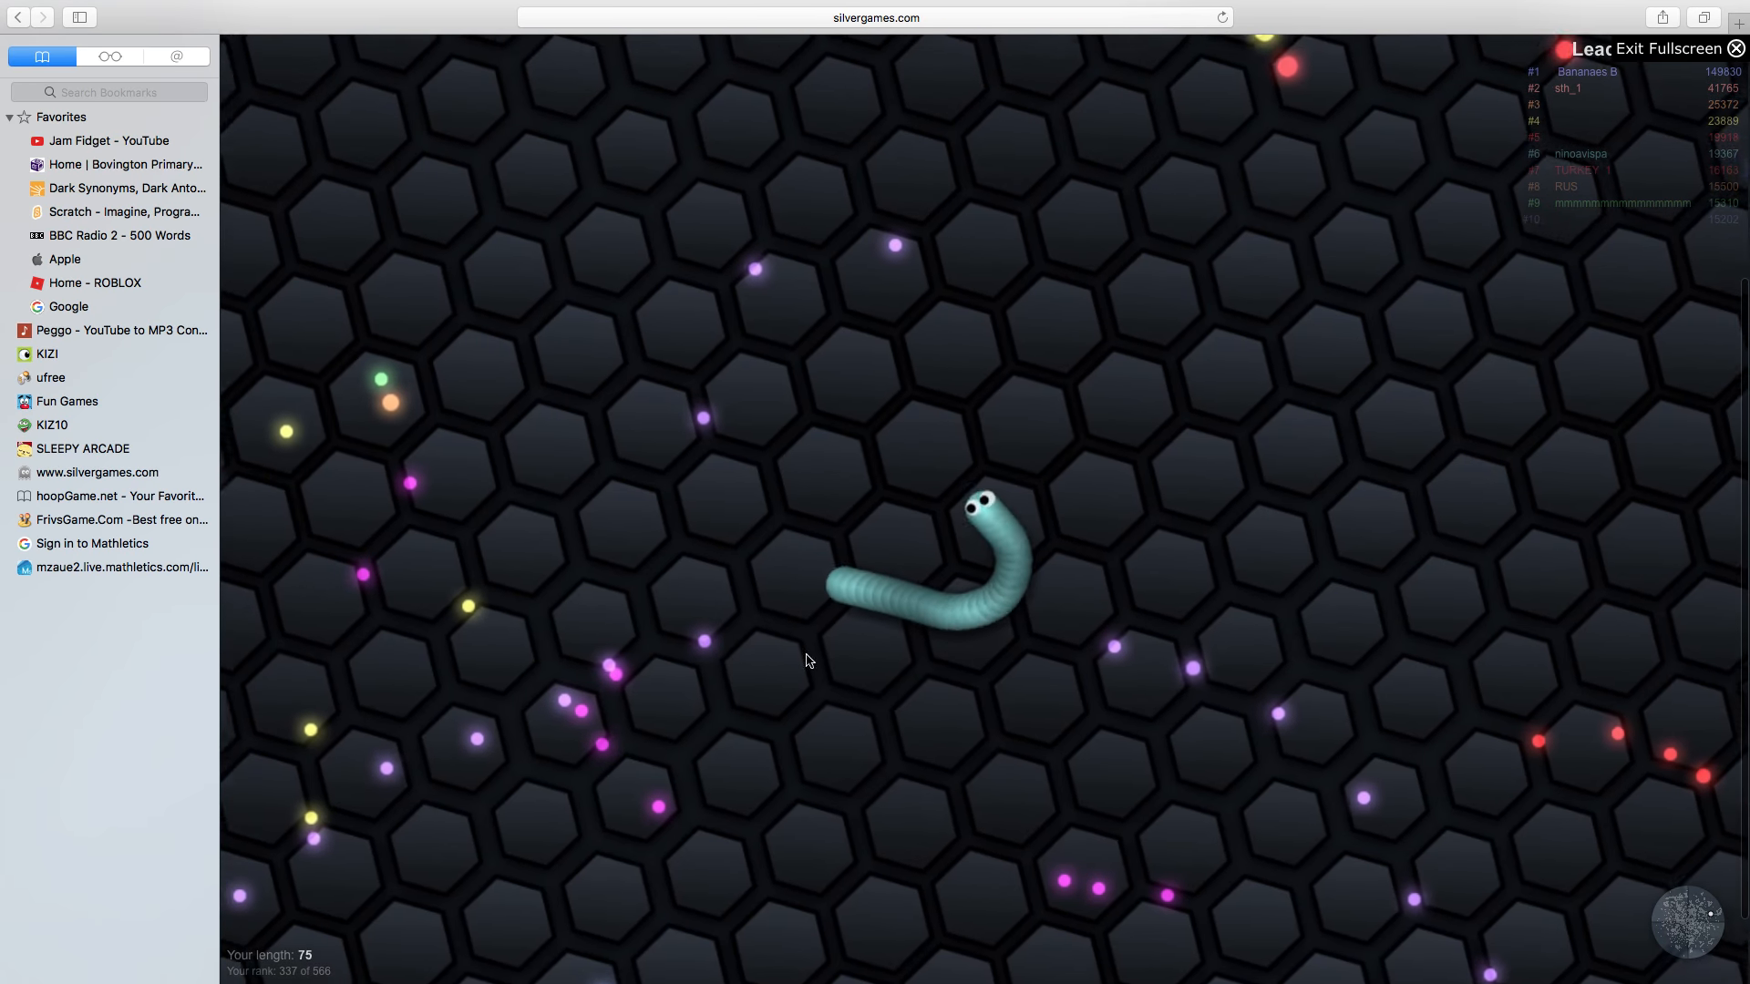
pyautogui.moveTo(1245, 731)
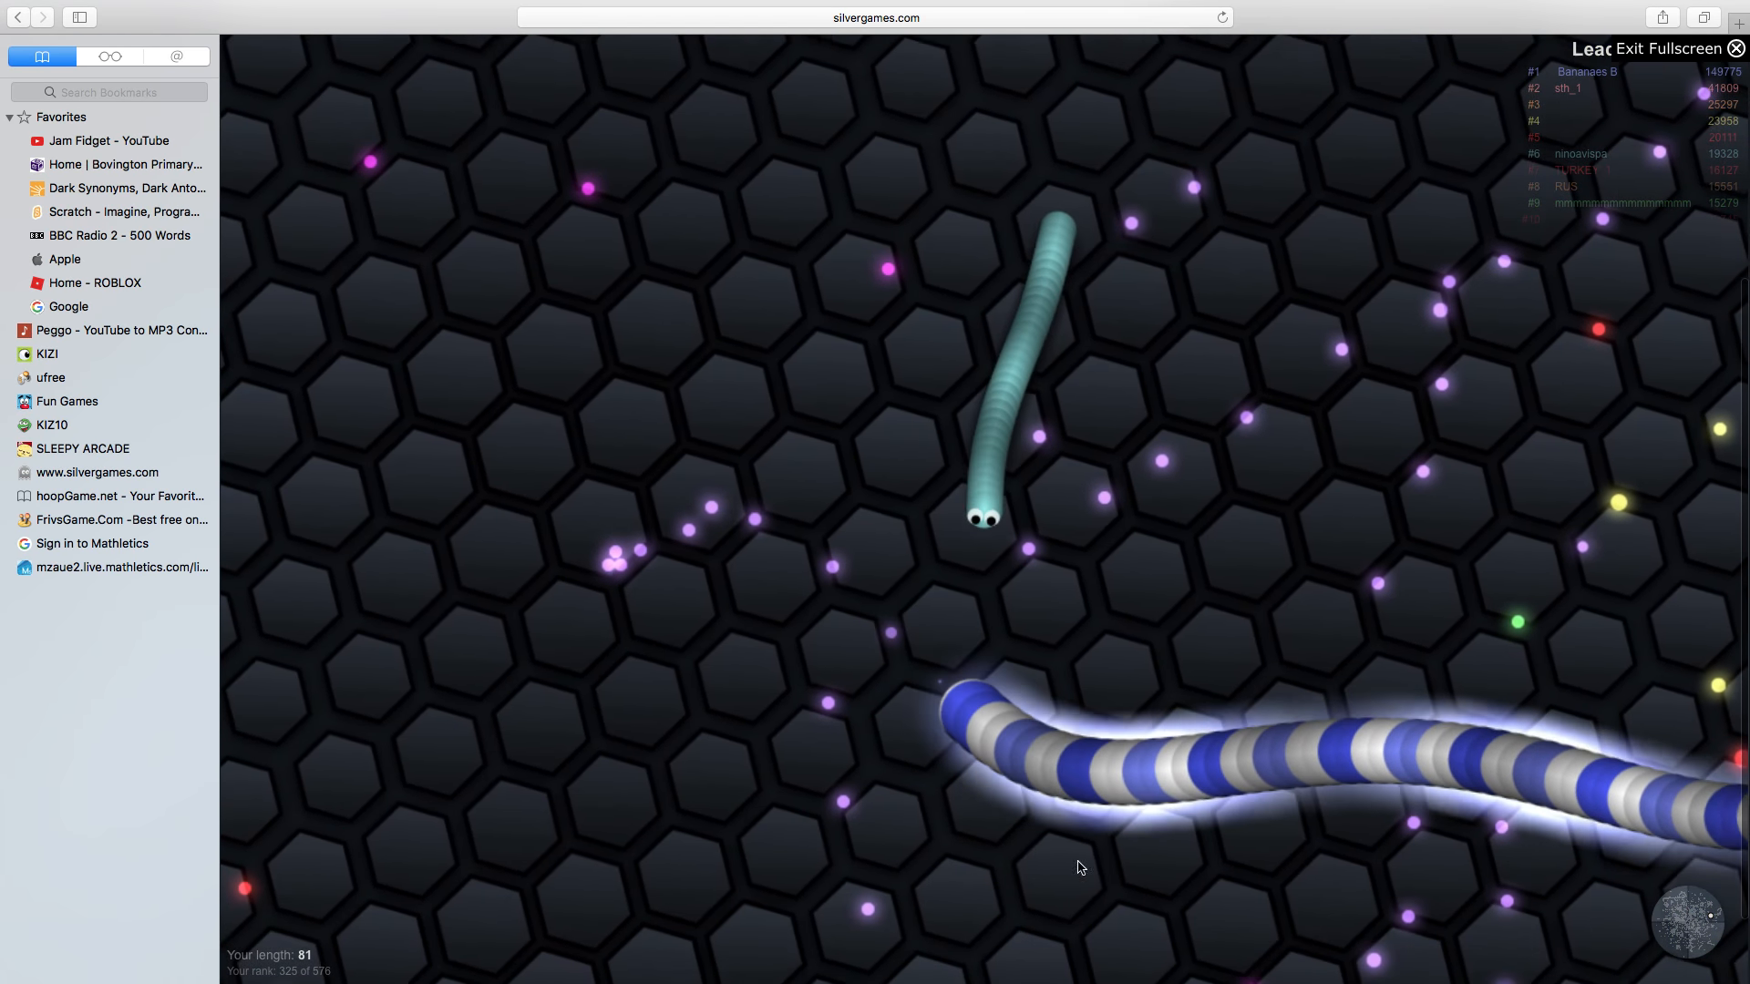
pyautogui.moveTo(937, 793)
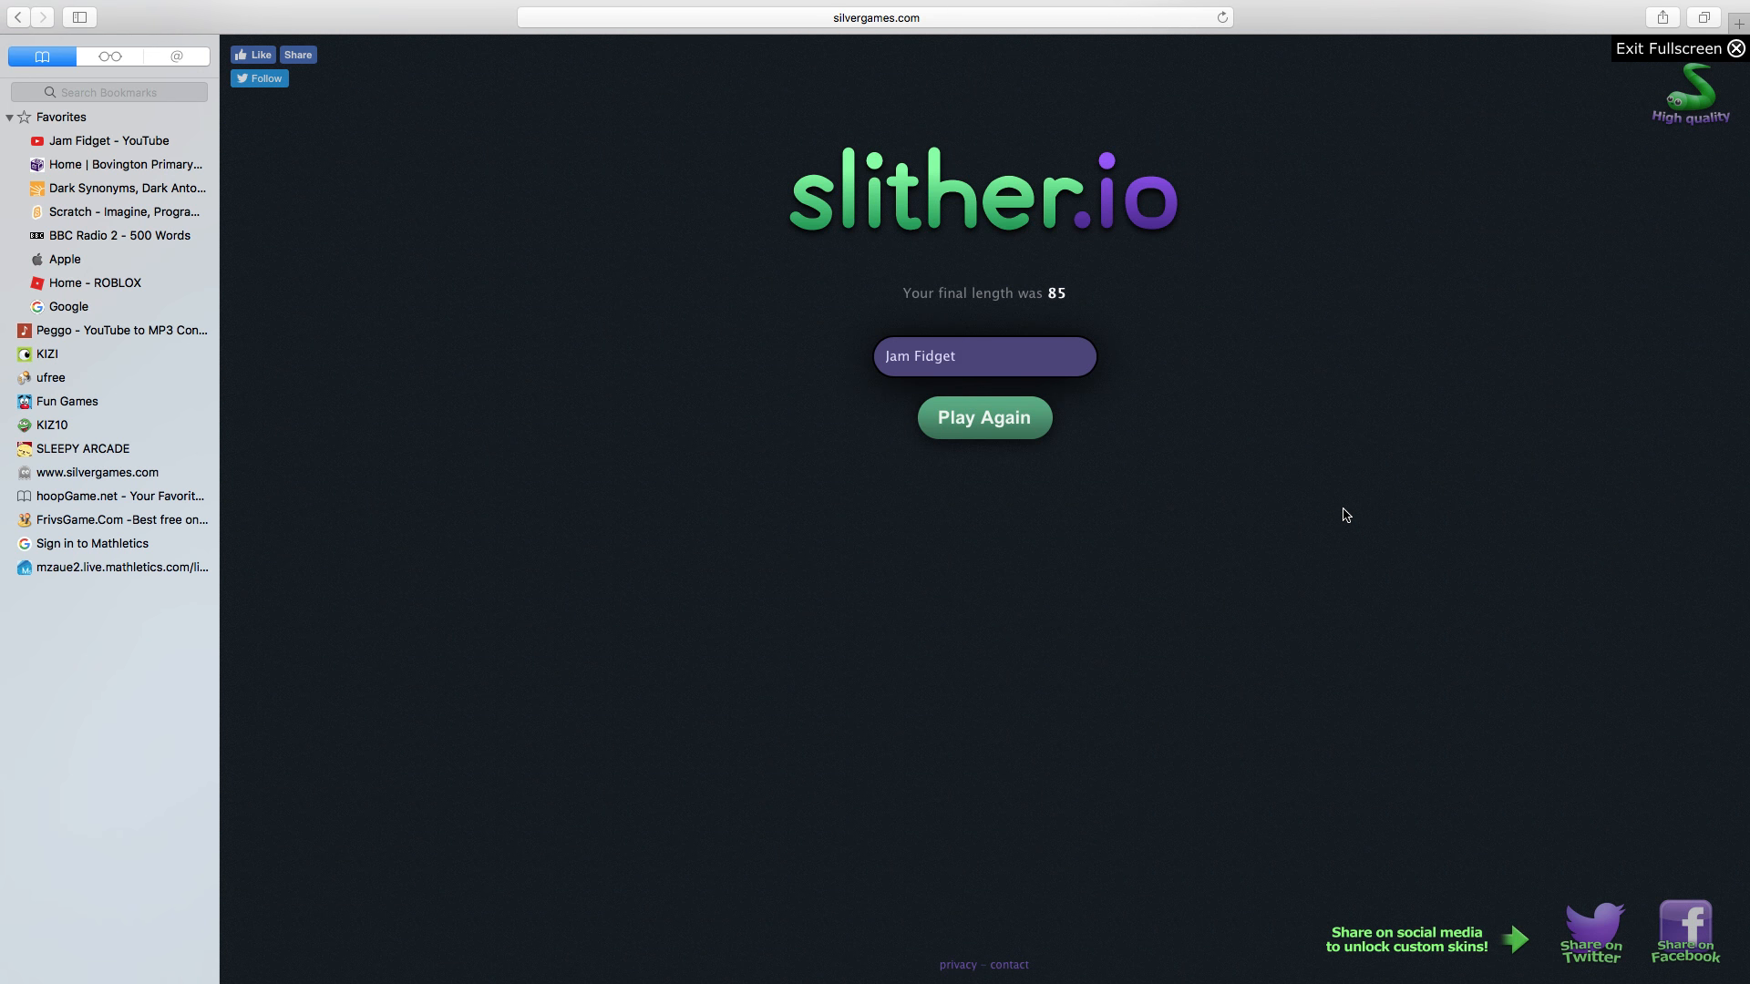
# Restart after finishing at length 85 and skip the video advertisement
pyautogui.click(982, 416)
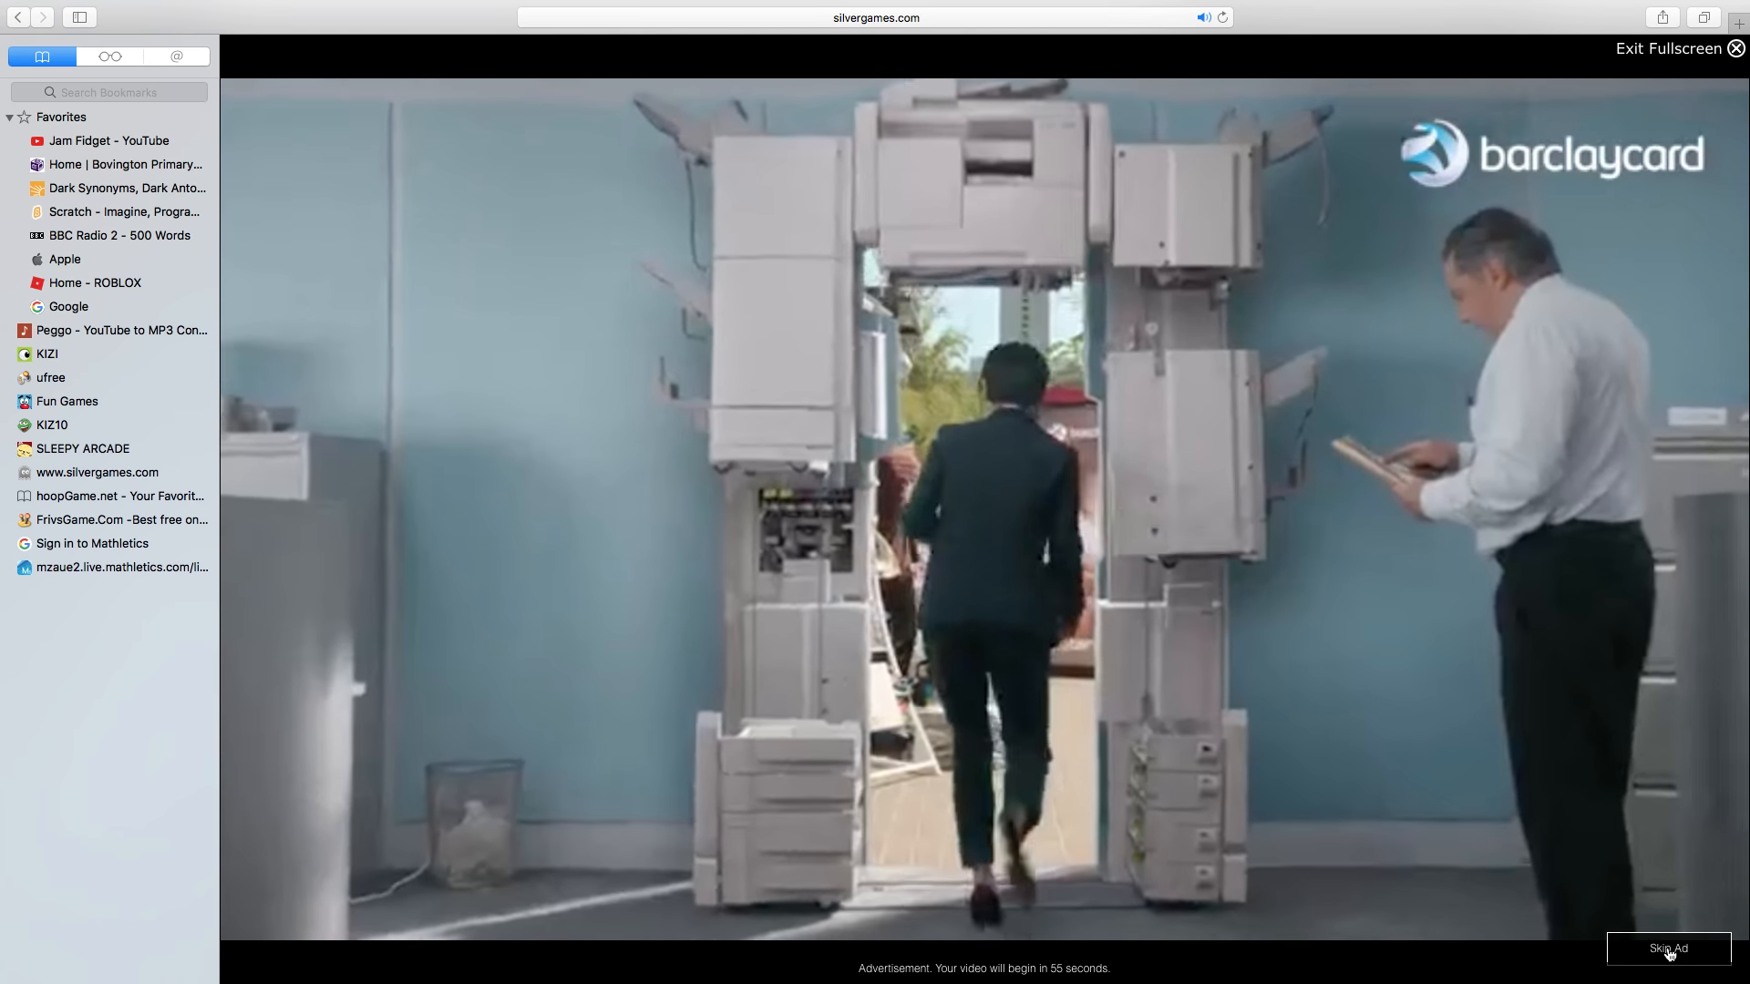
pyautogui.click(1668, 948)
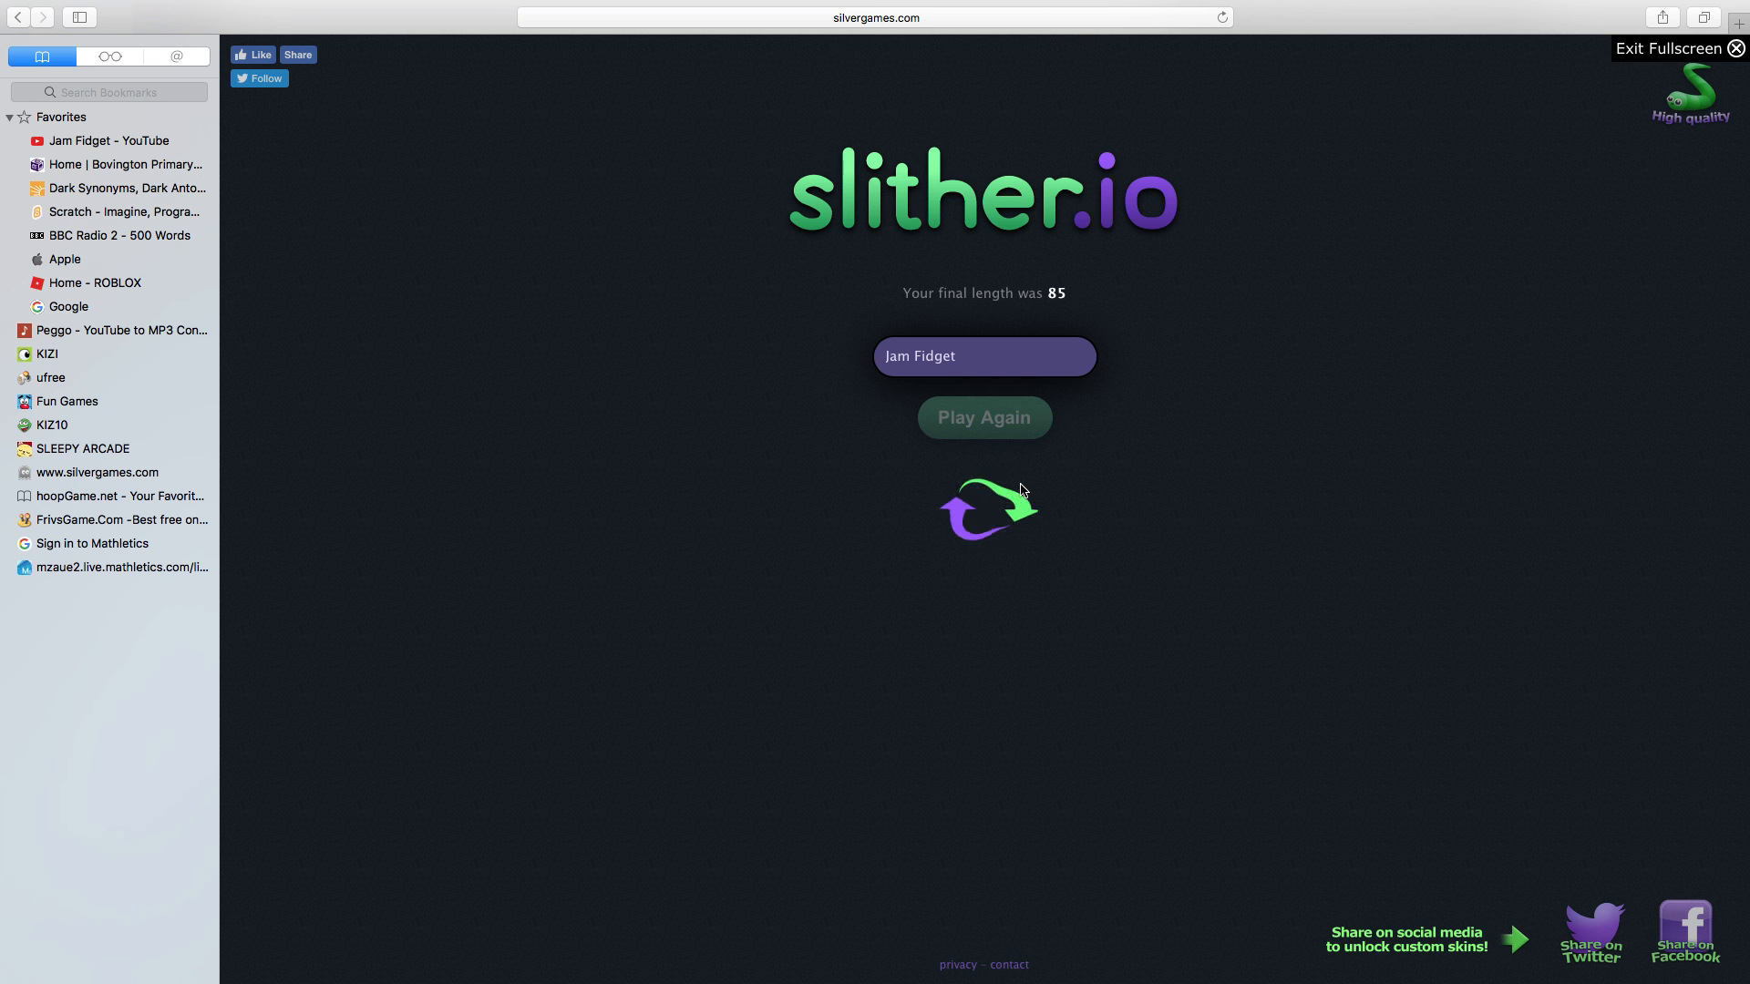
# Begin the round and weave around nearby snakes, reaching length 49
pyautogui.click(983, 417)
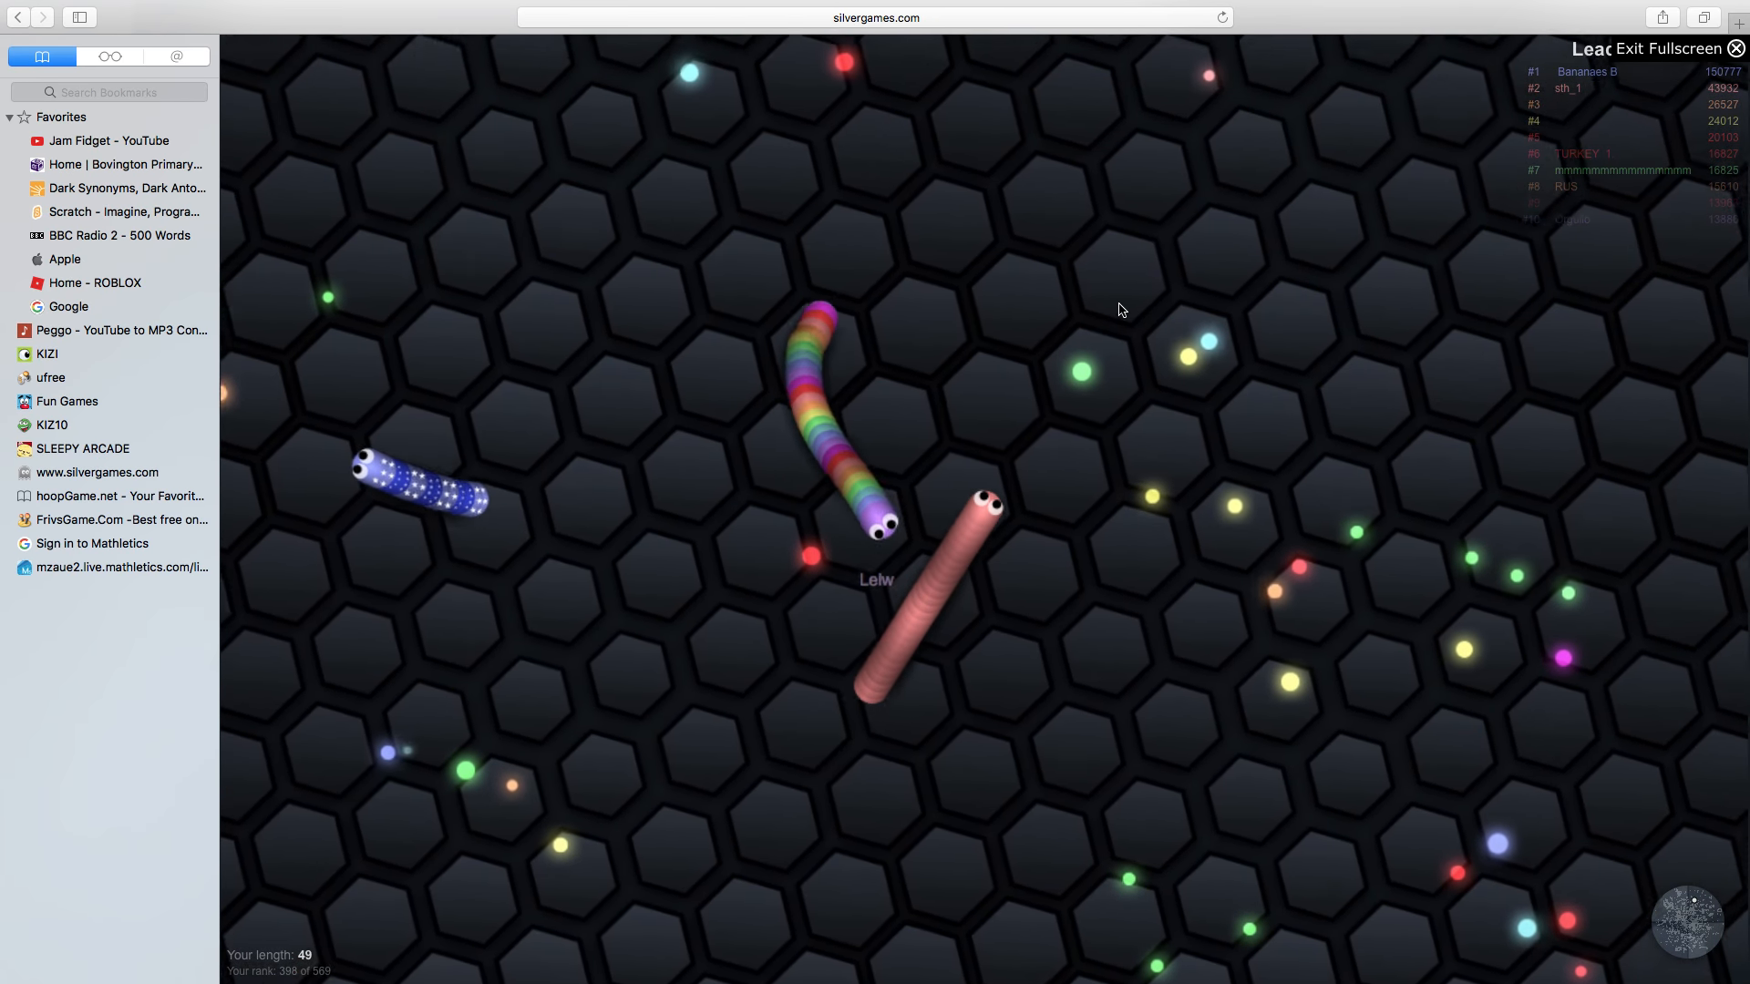
pyautogui.moveTo(584, 807)
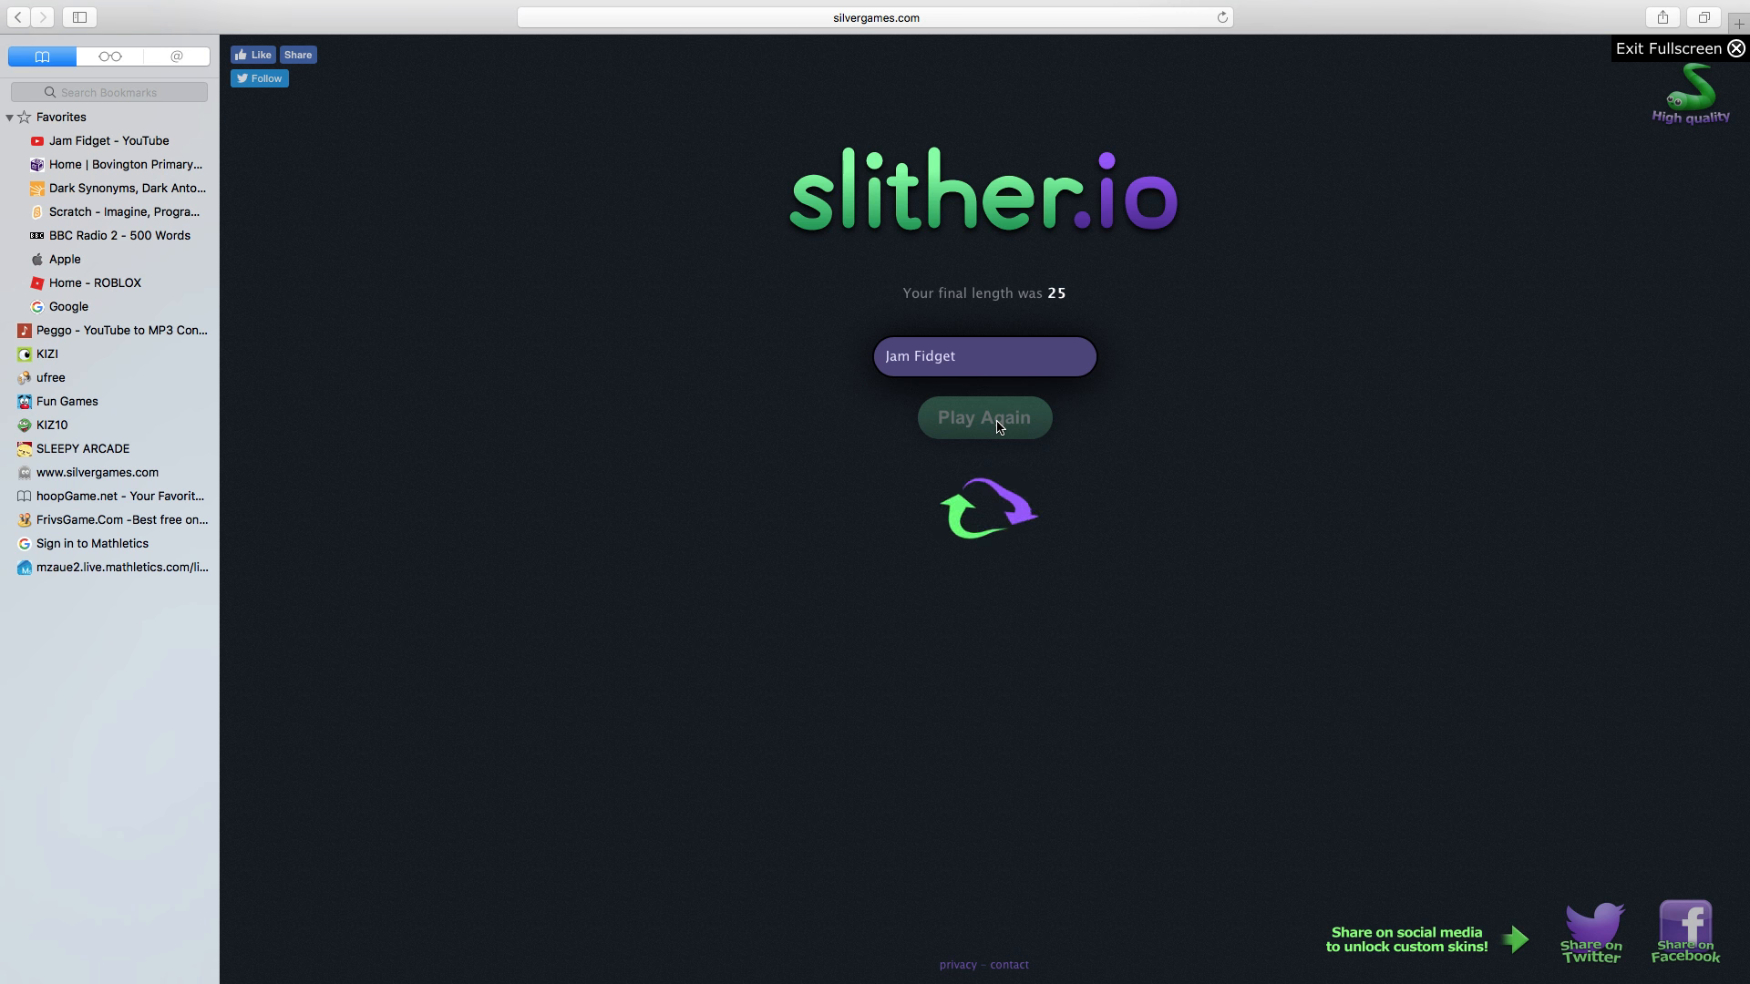
# Restart after finishing at length 25 and grow the snake to length 165
pyautogui.click(982, 418)
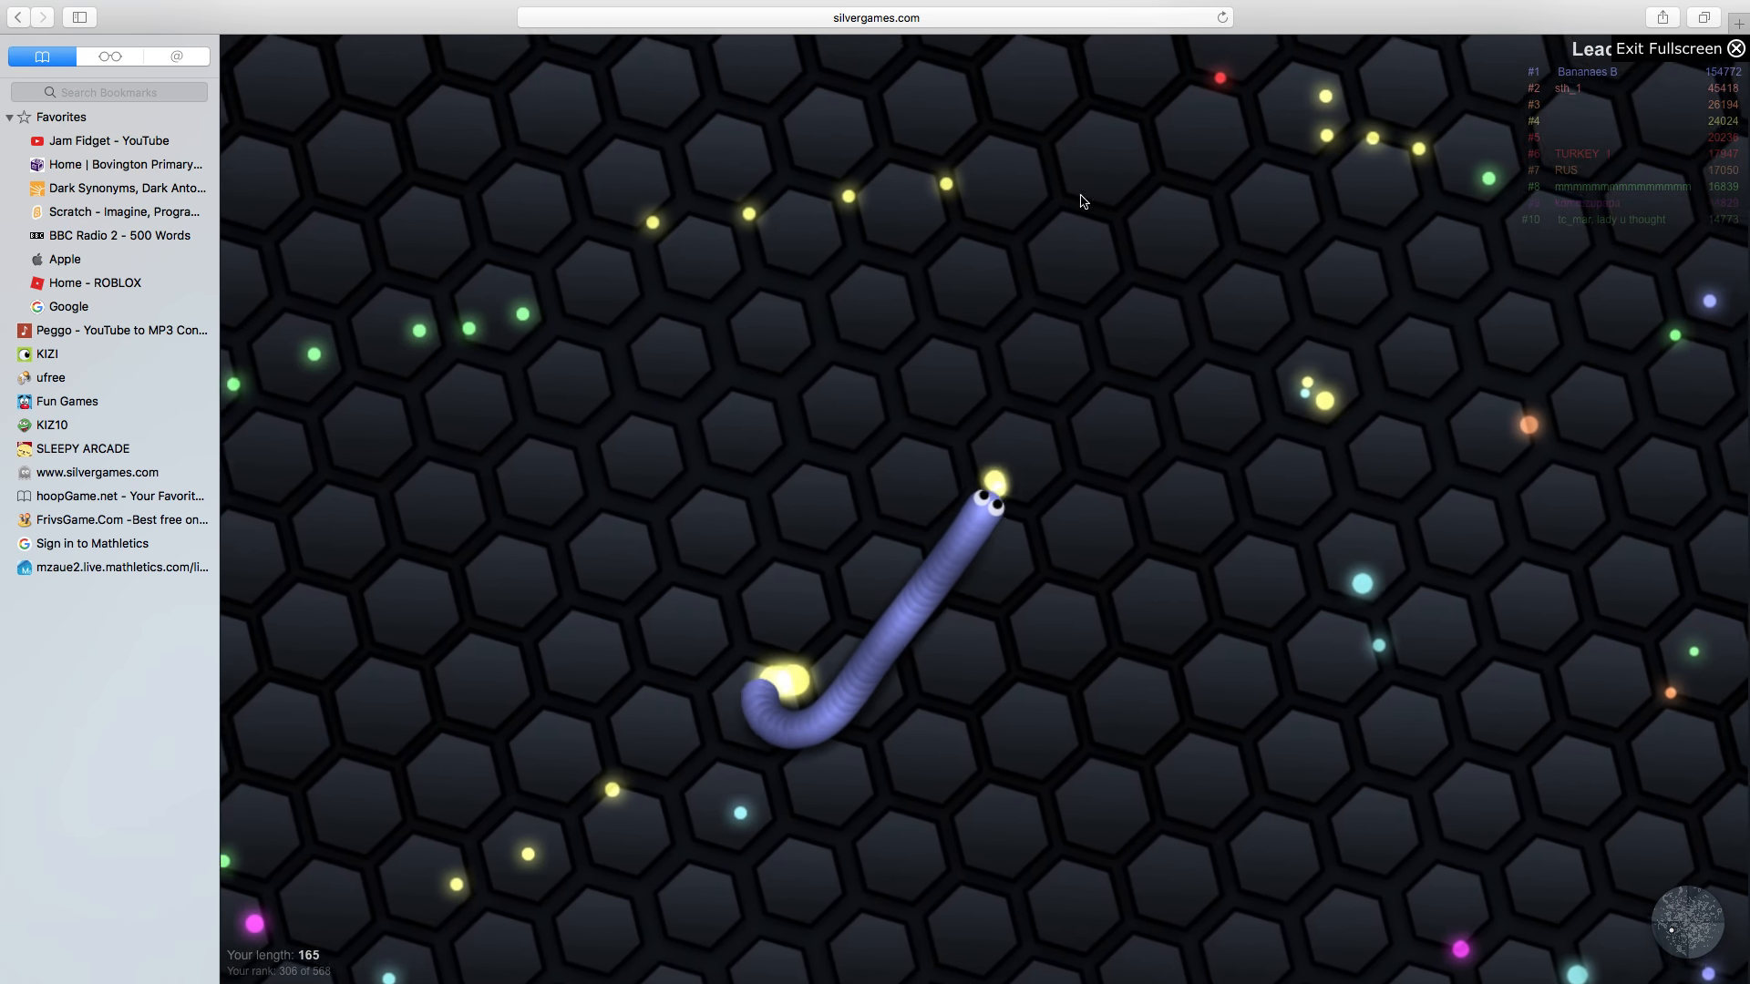
pyautogui.moveTo(1021, 709)
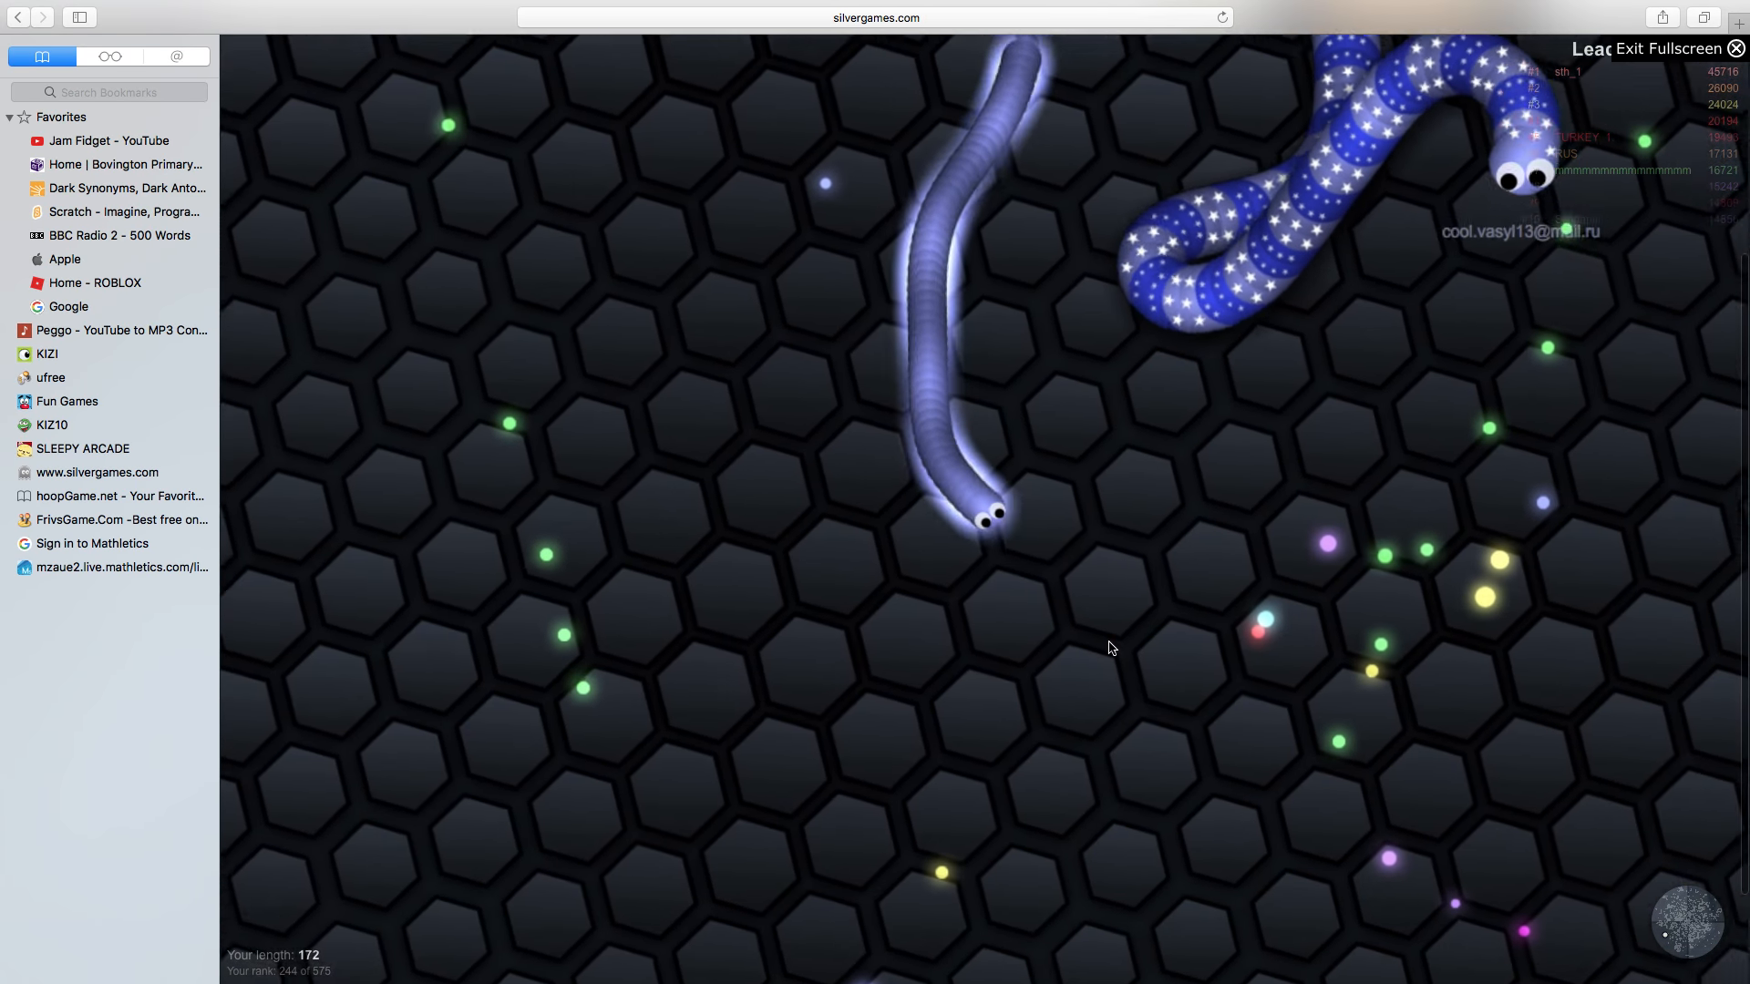
pyautogui.moveTo(1380, 222)
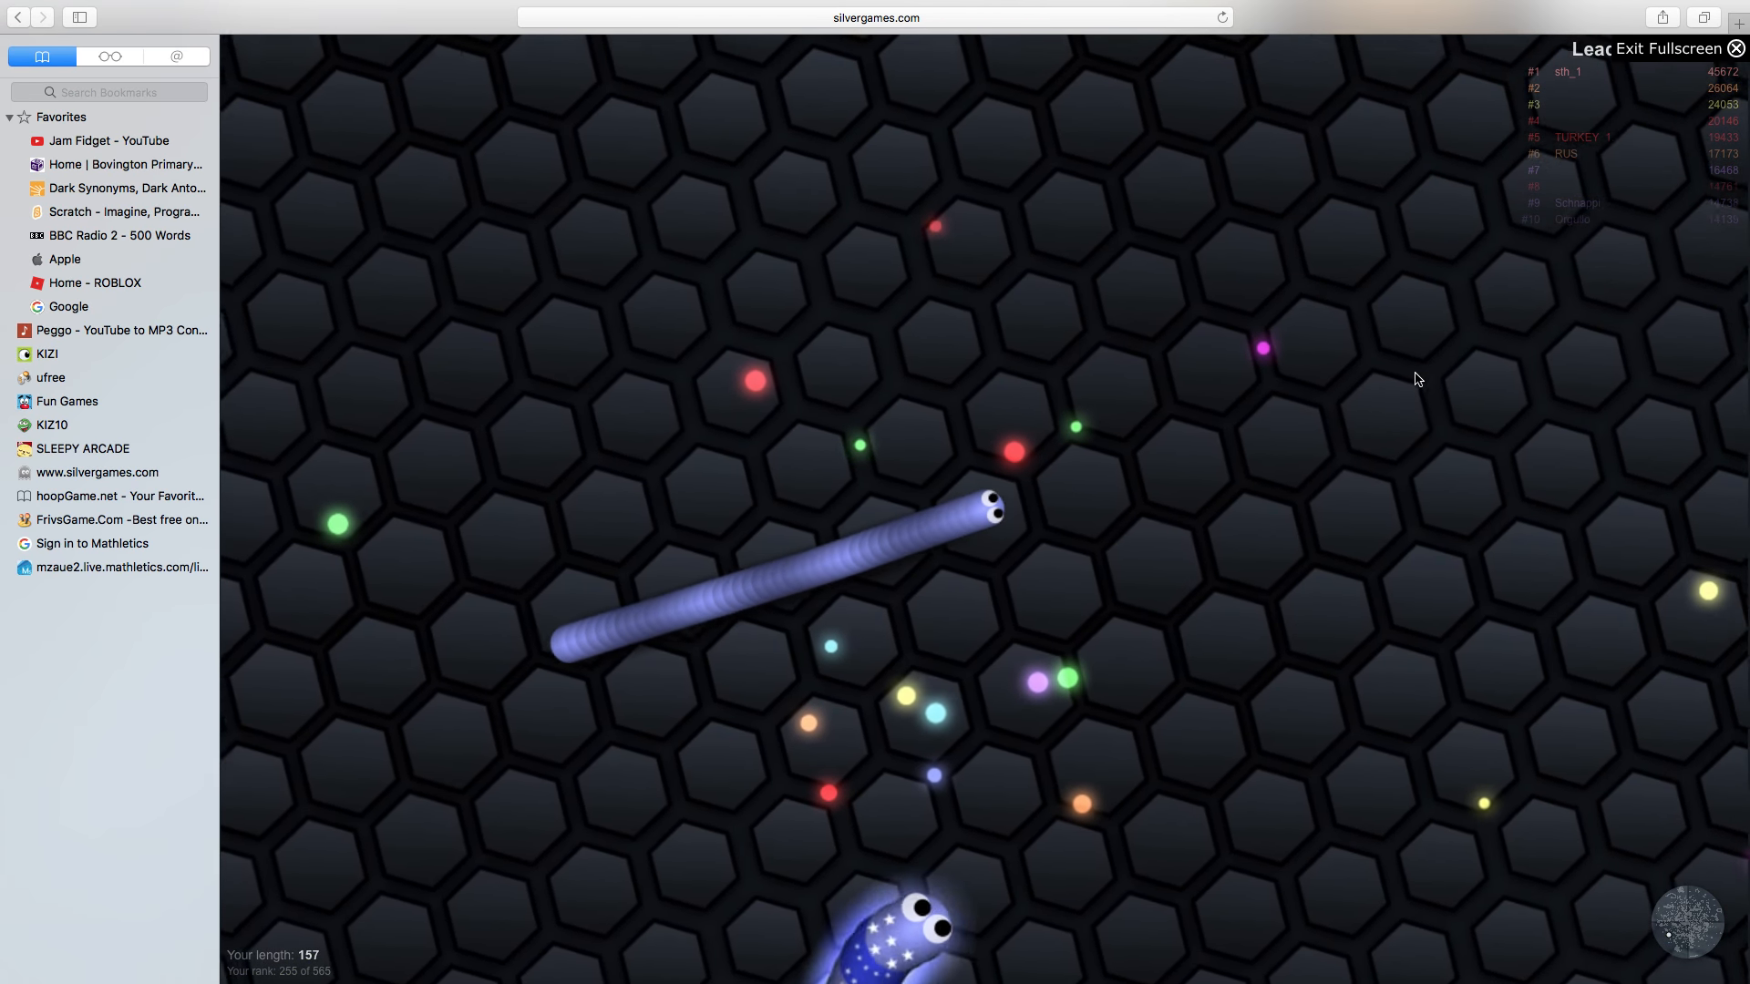
pyautogui.moveTo(1596, 369)
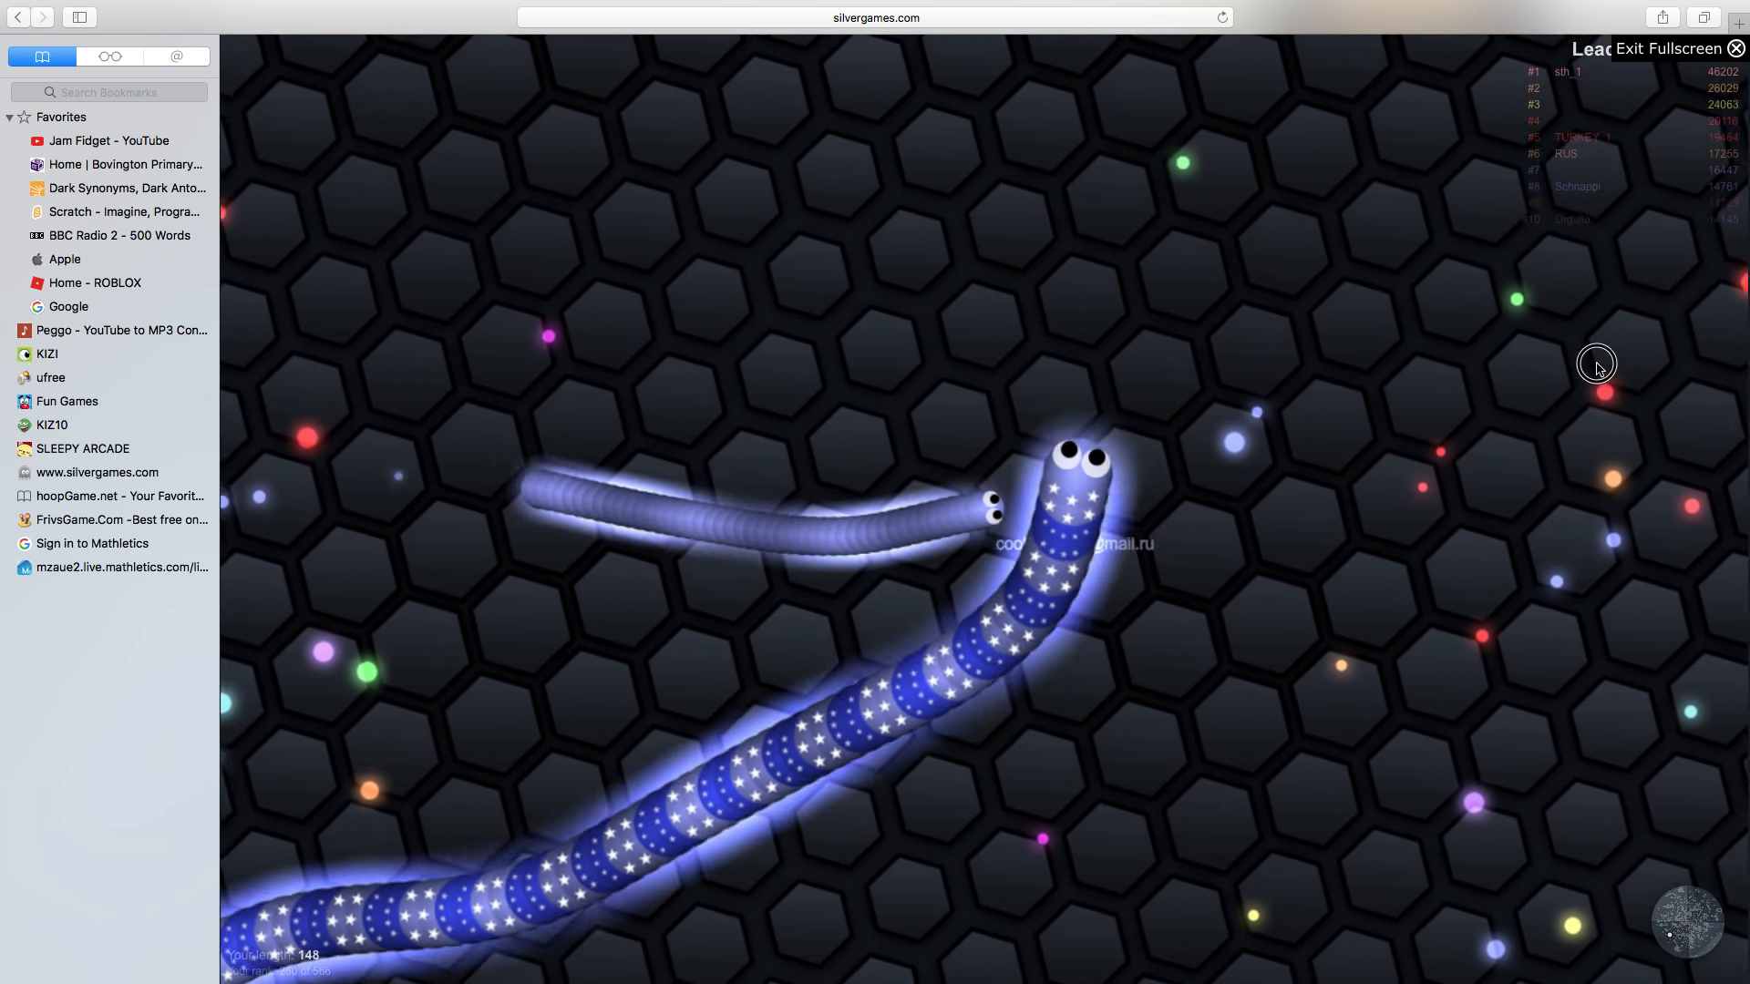
pyautogui.moveTo(851, 197)
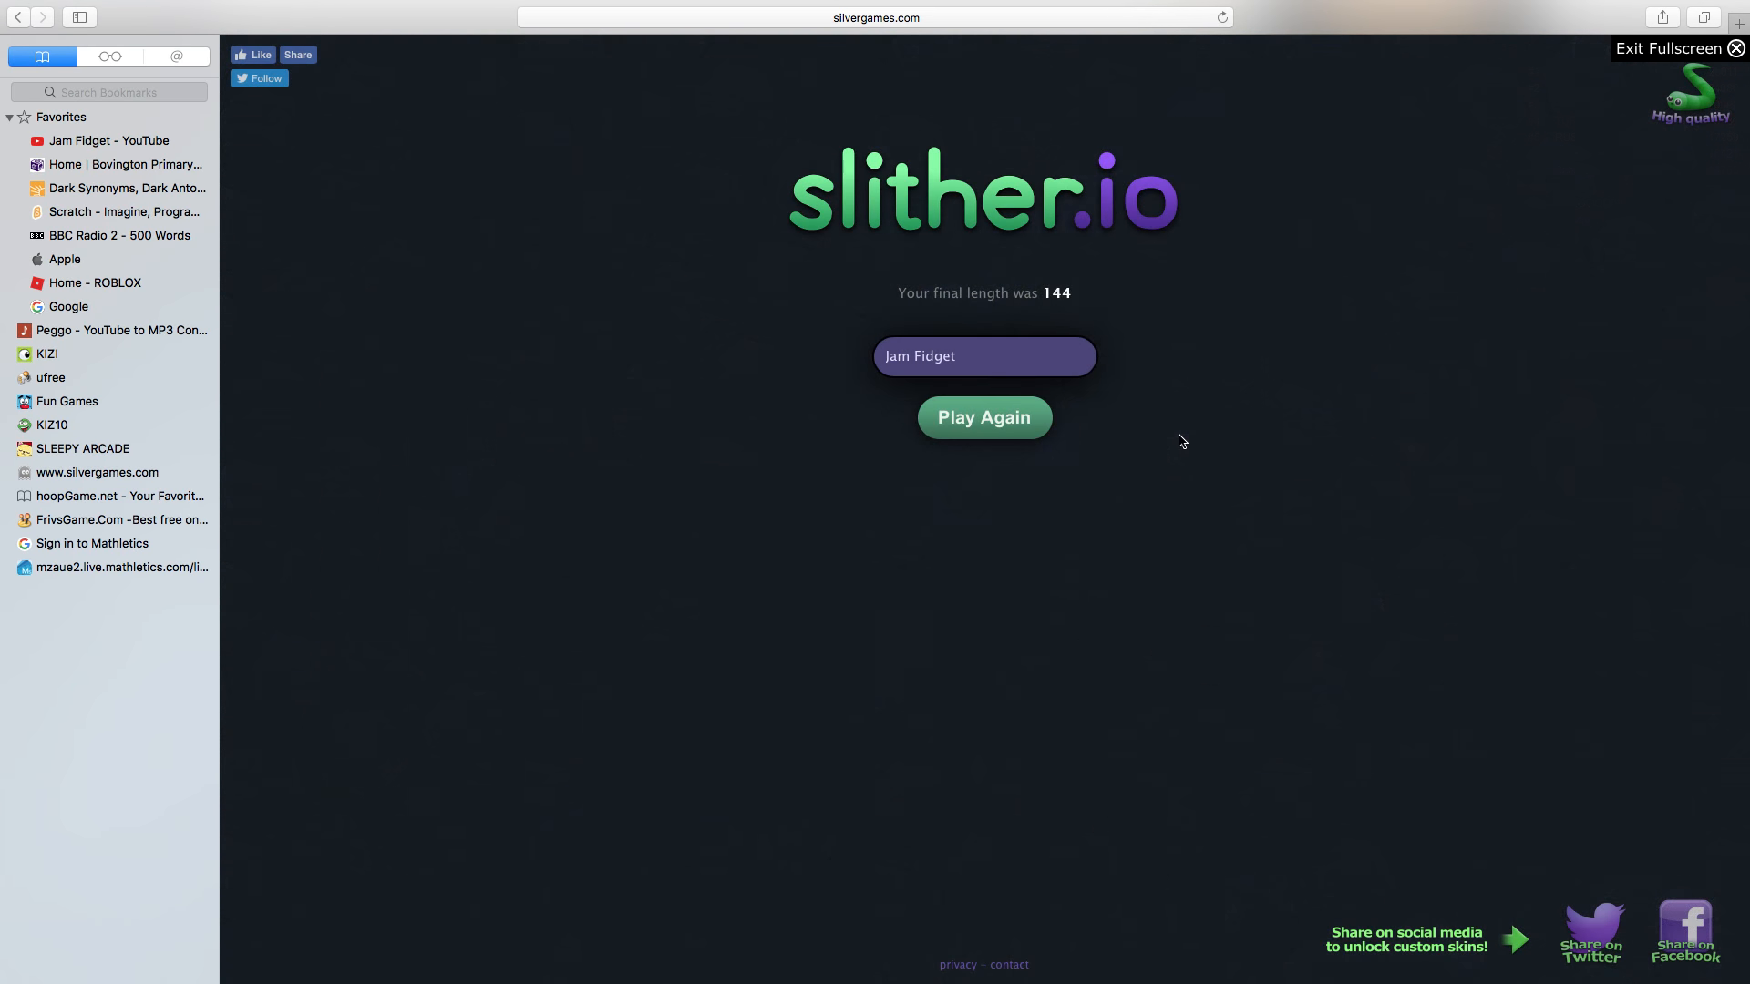
pyautogui.moveTo(1515, 512)
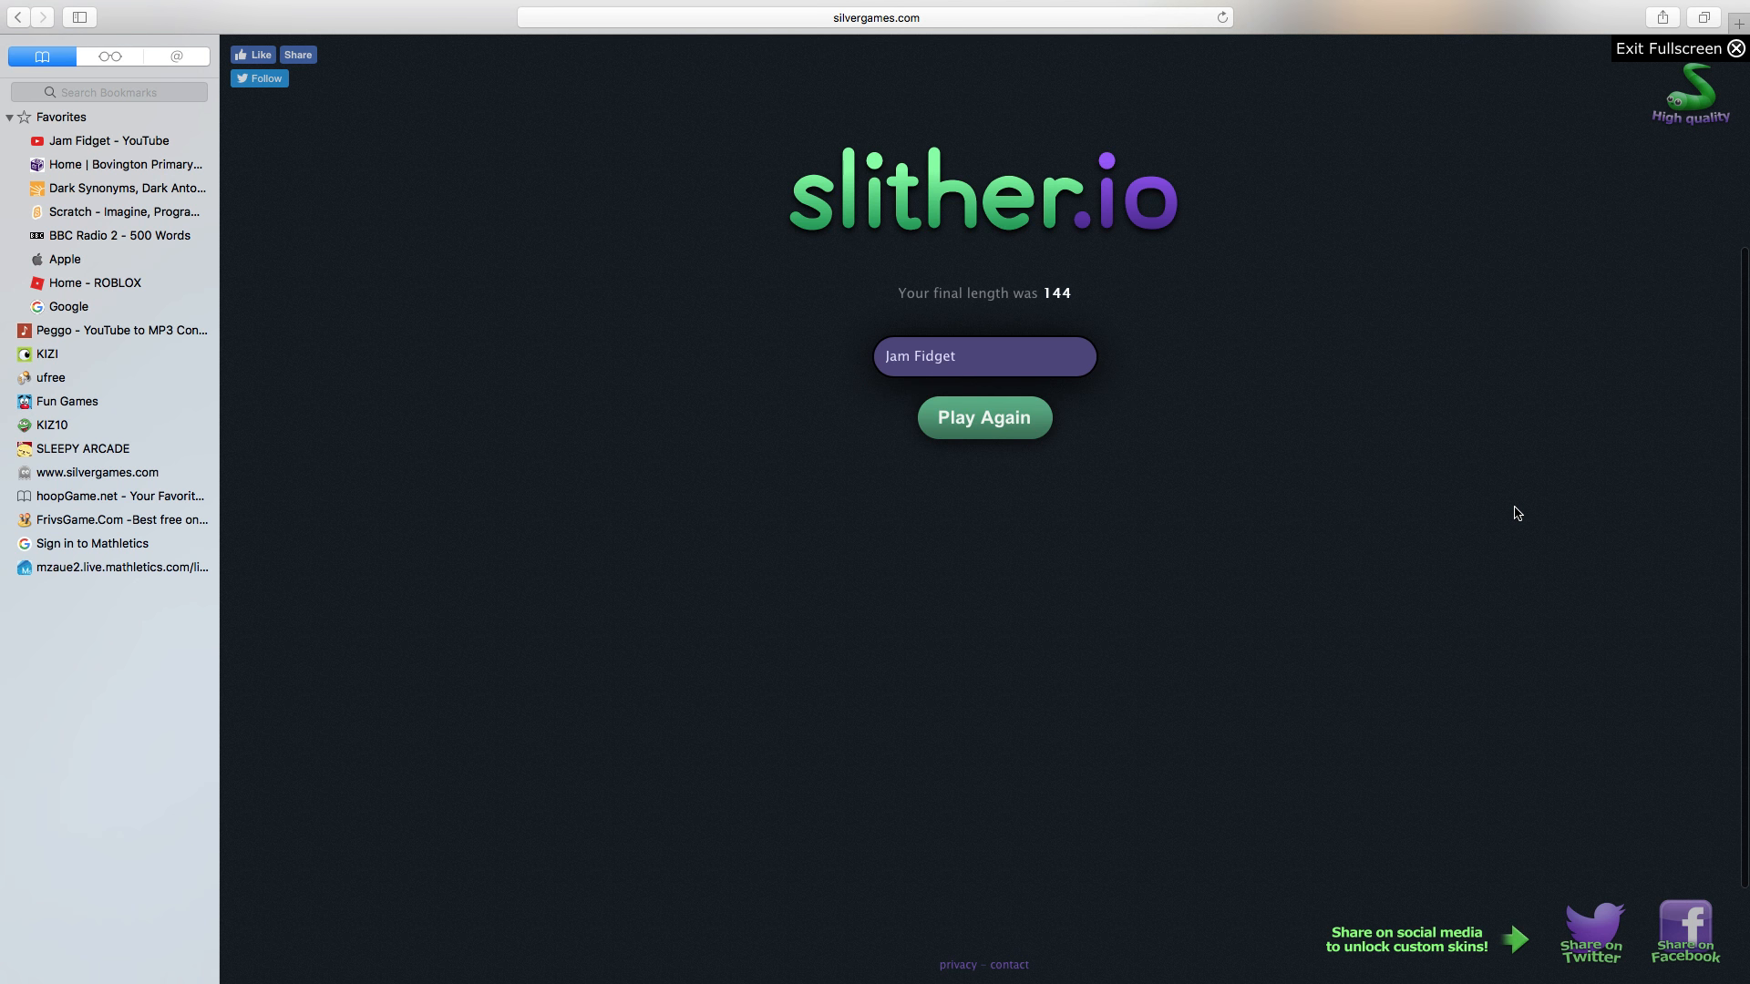
pyautogui.moveTo(1391, 385)
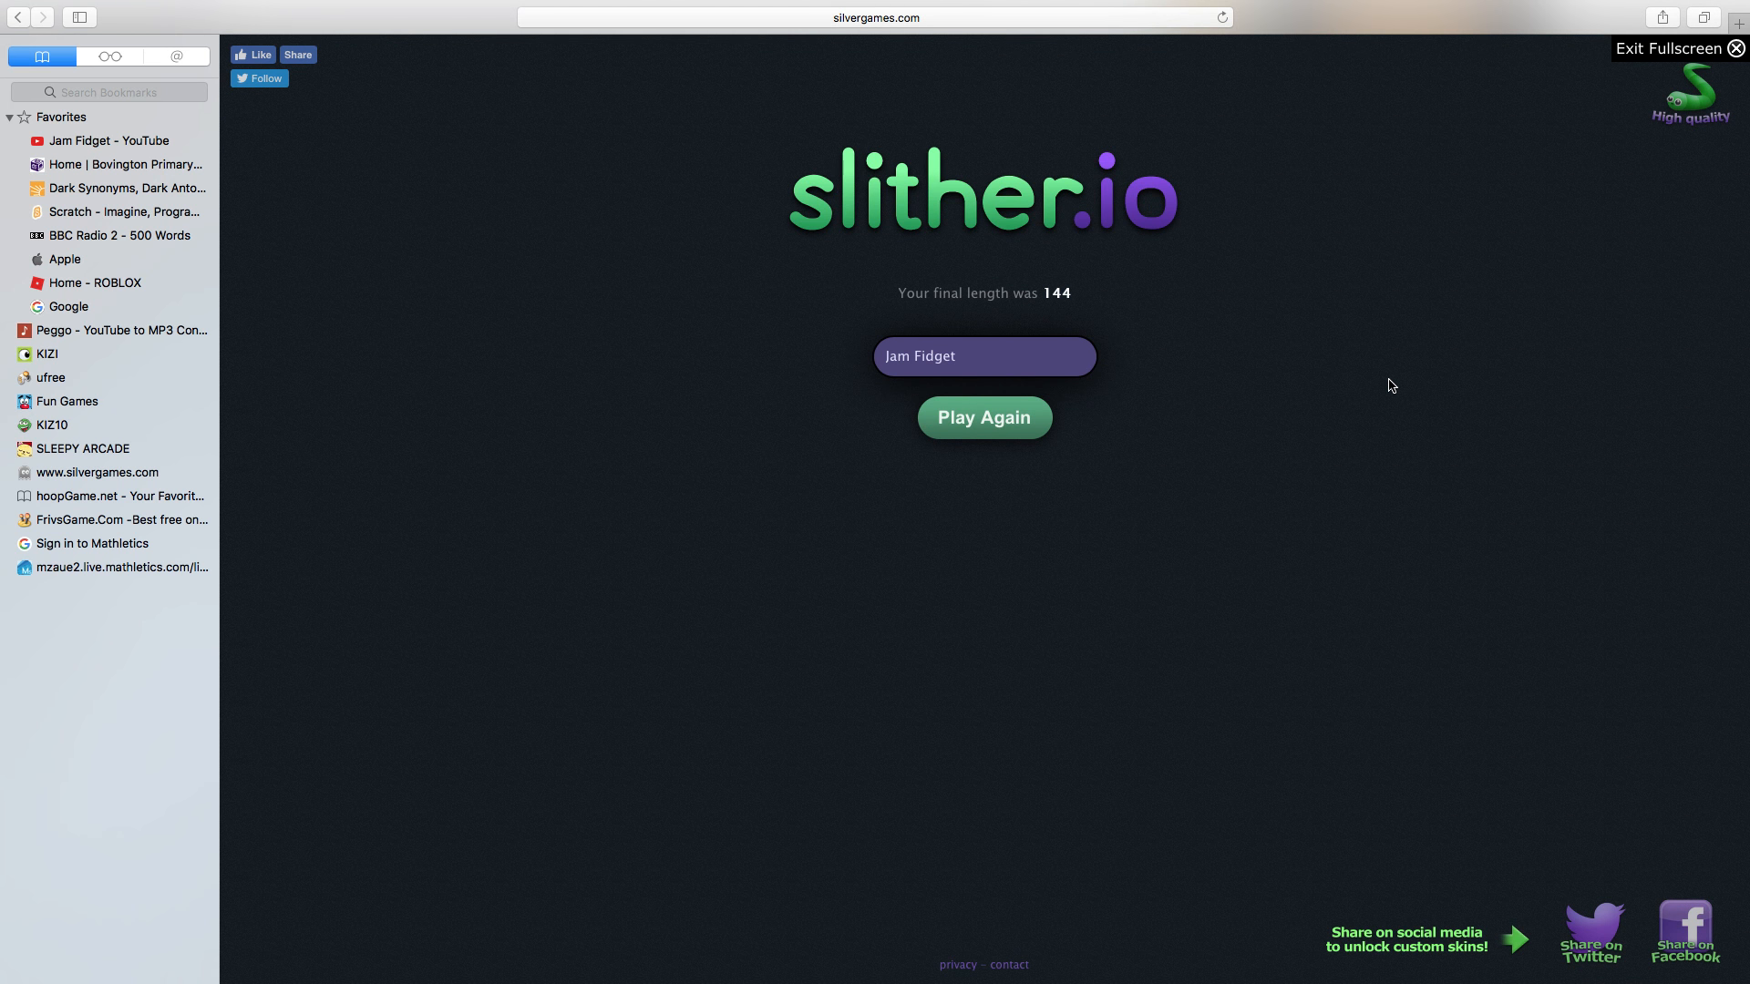
pyautogui.moveTo(1351, 385)
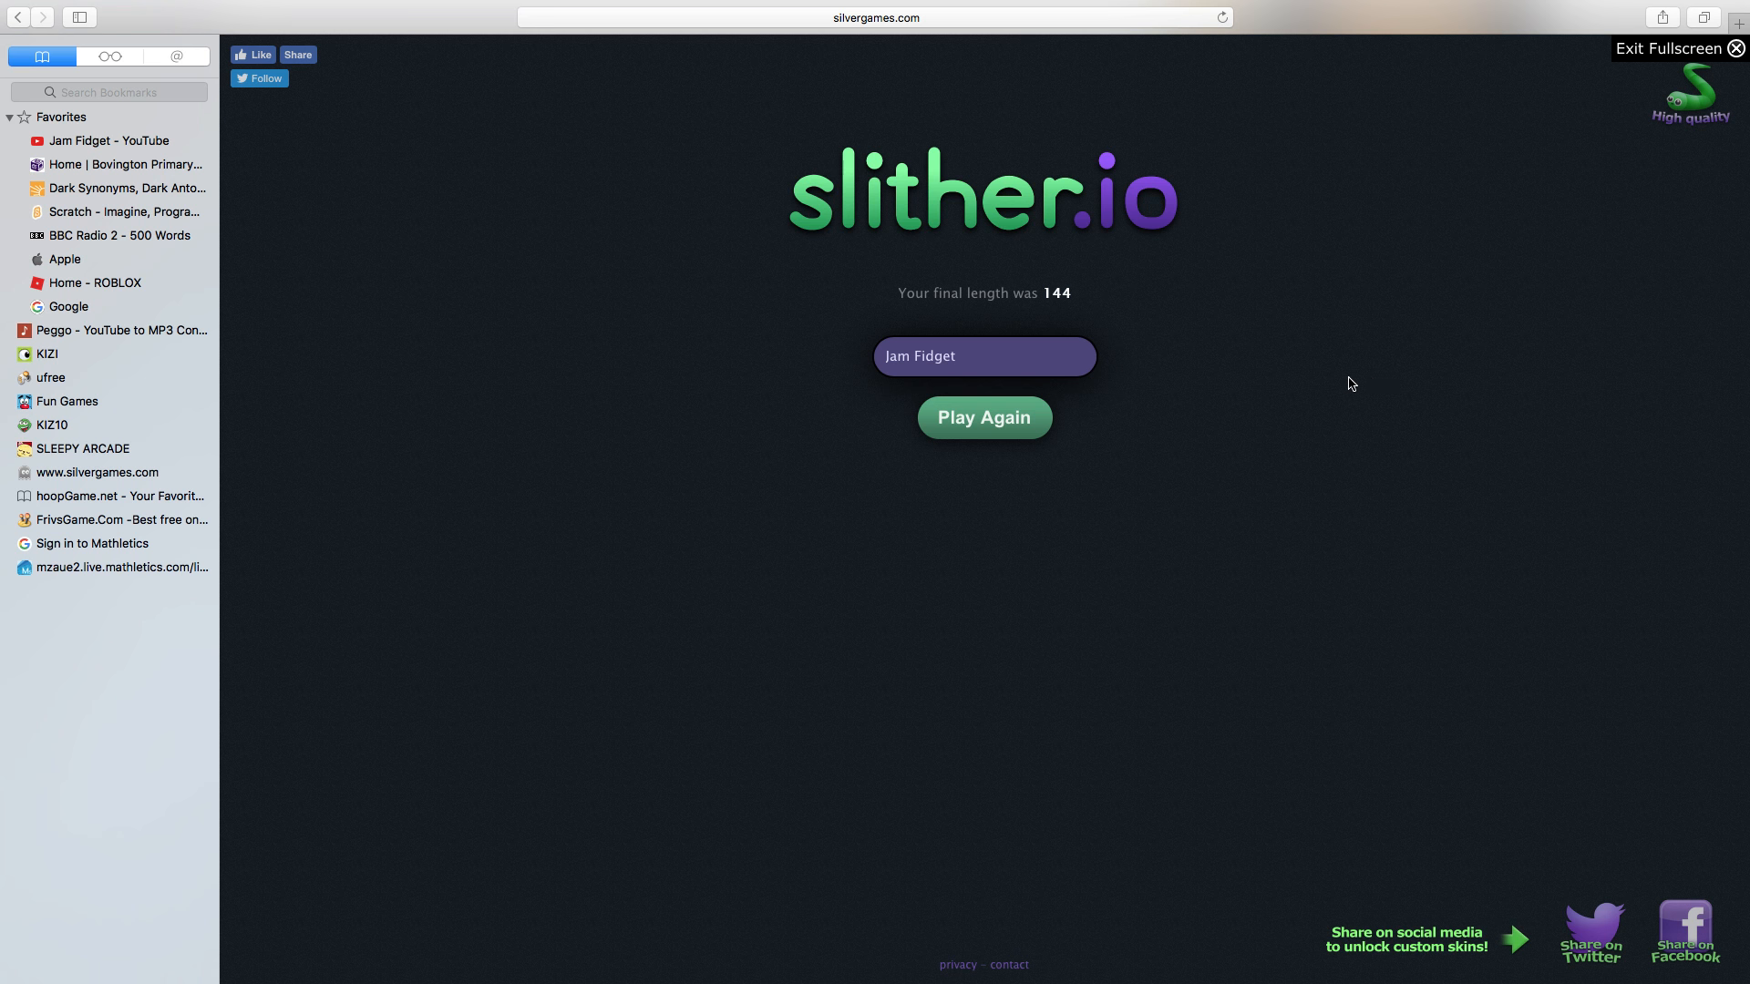